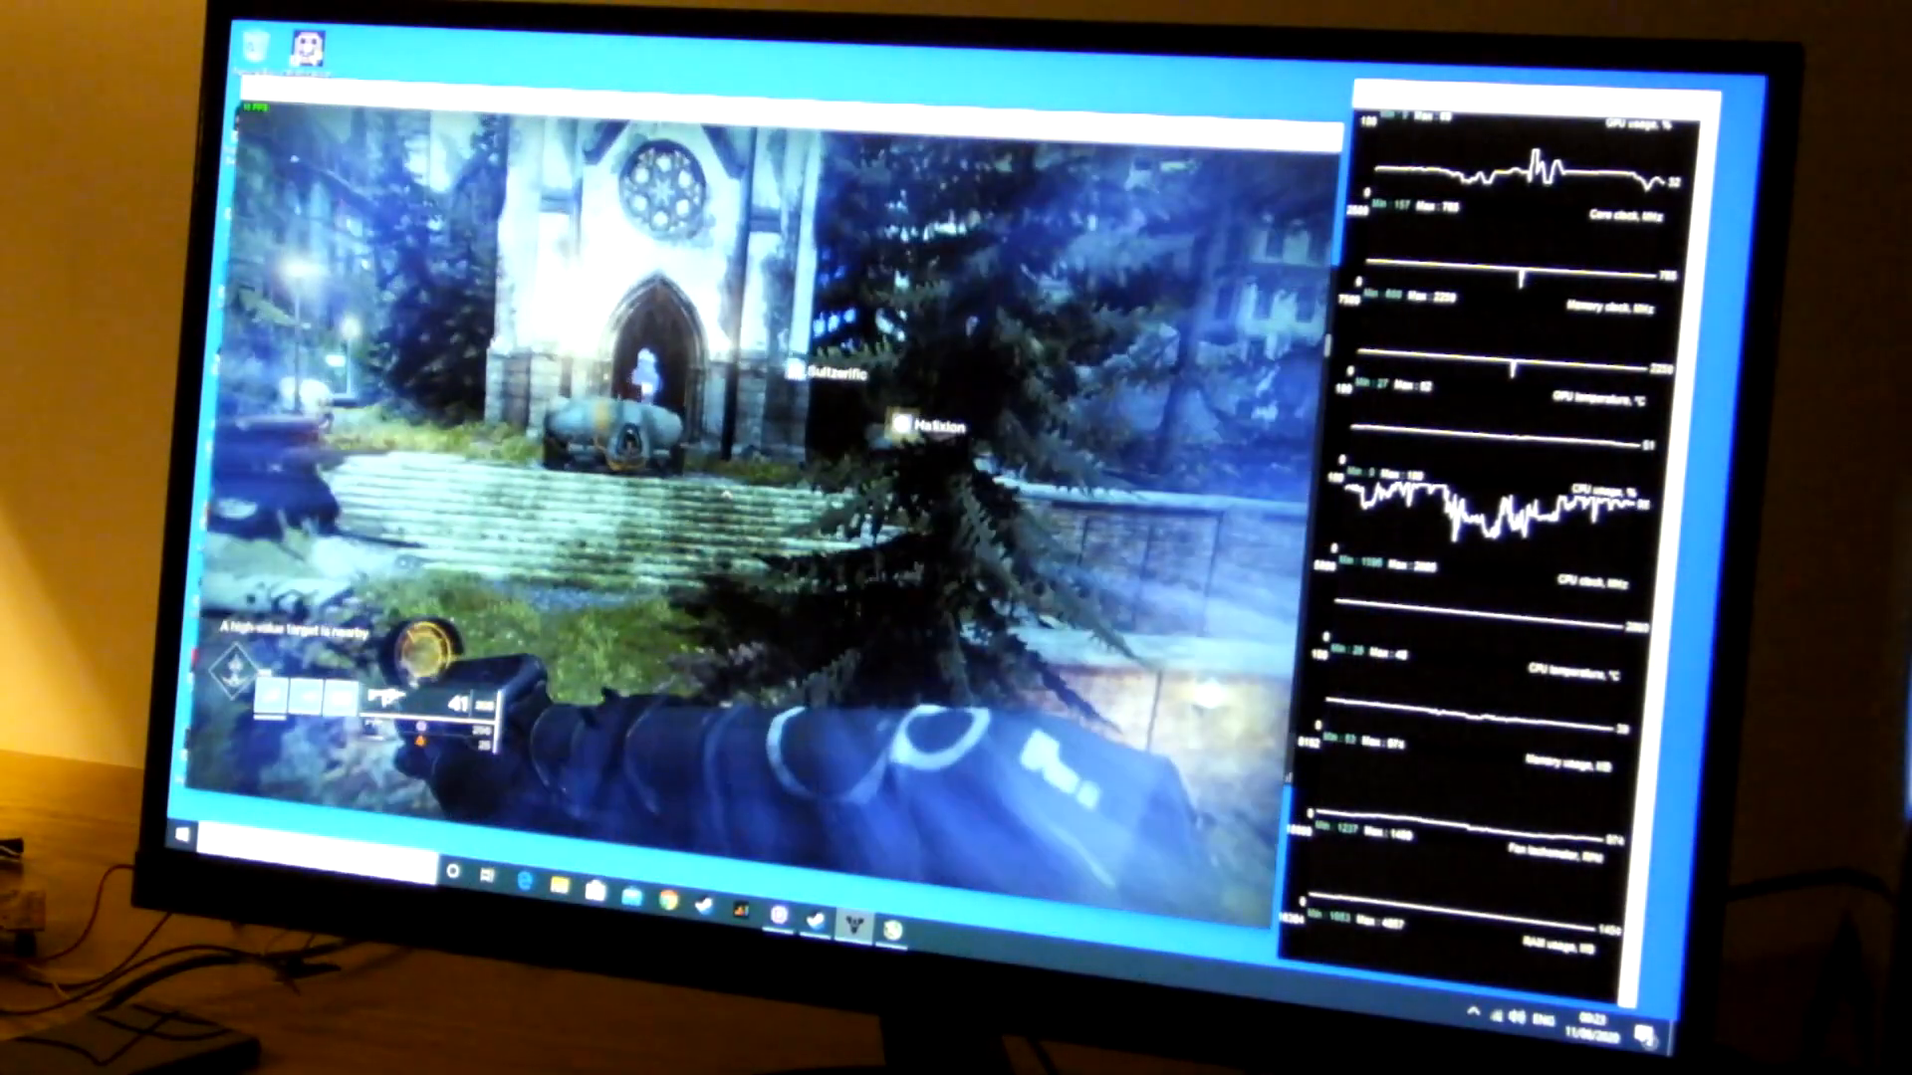
mouse_move(730, 488)
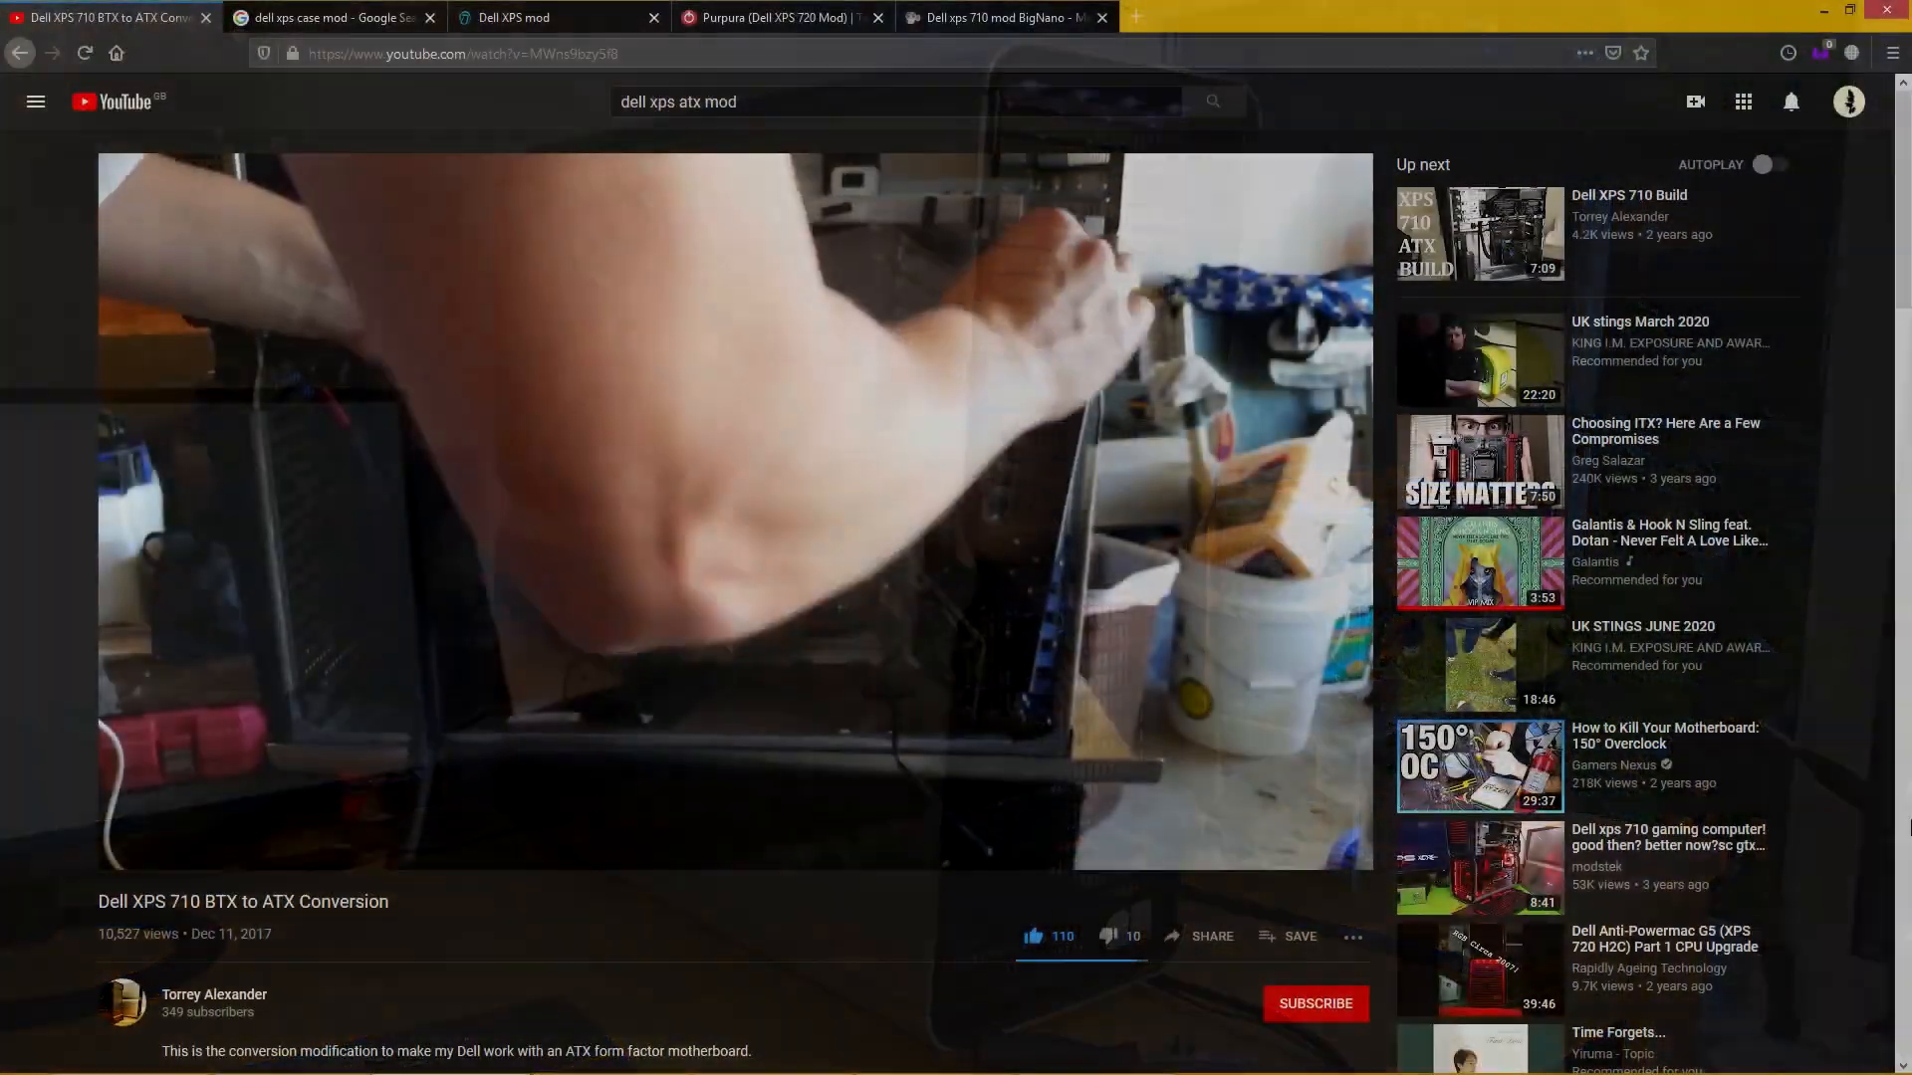
Close the YouTube conversion video tab and the full-size dmodz case image.
click(1475, 233)
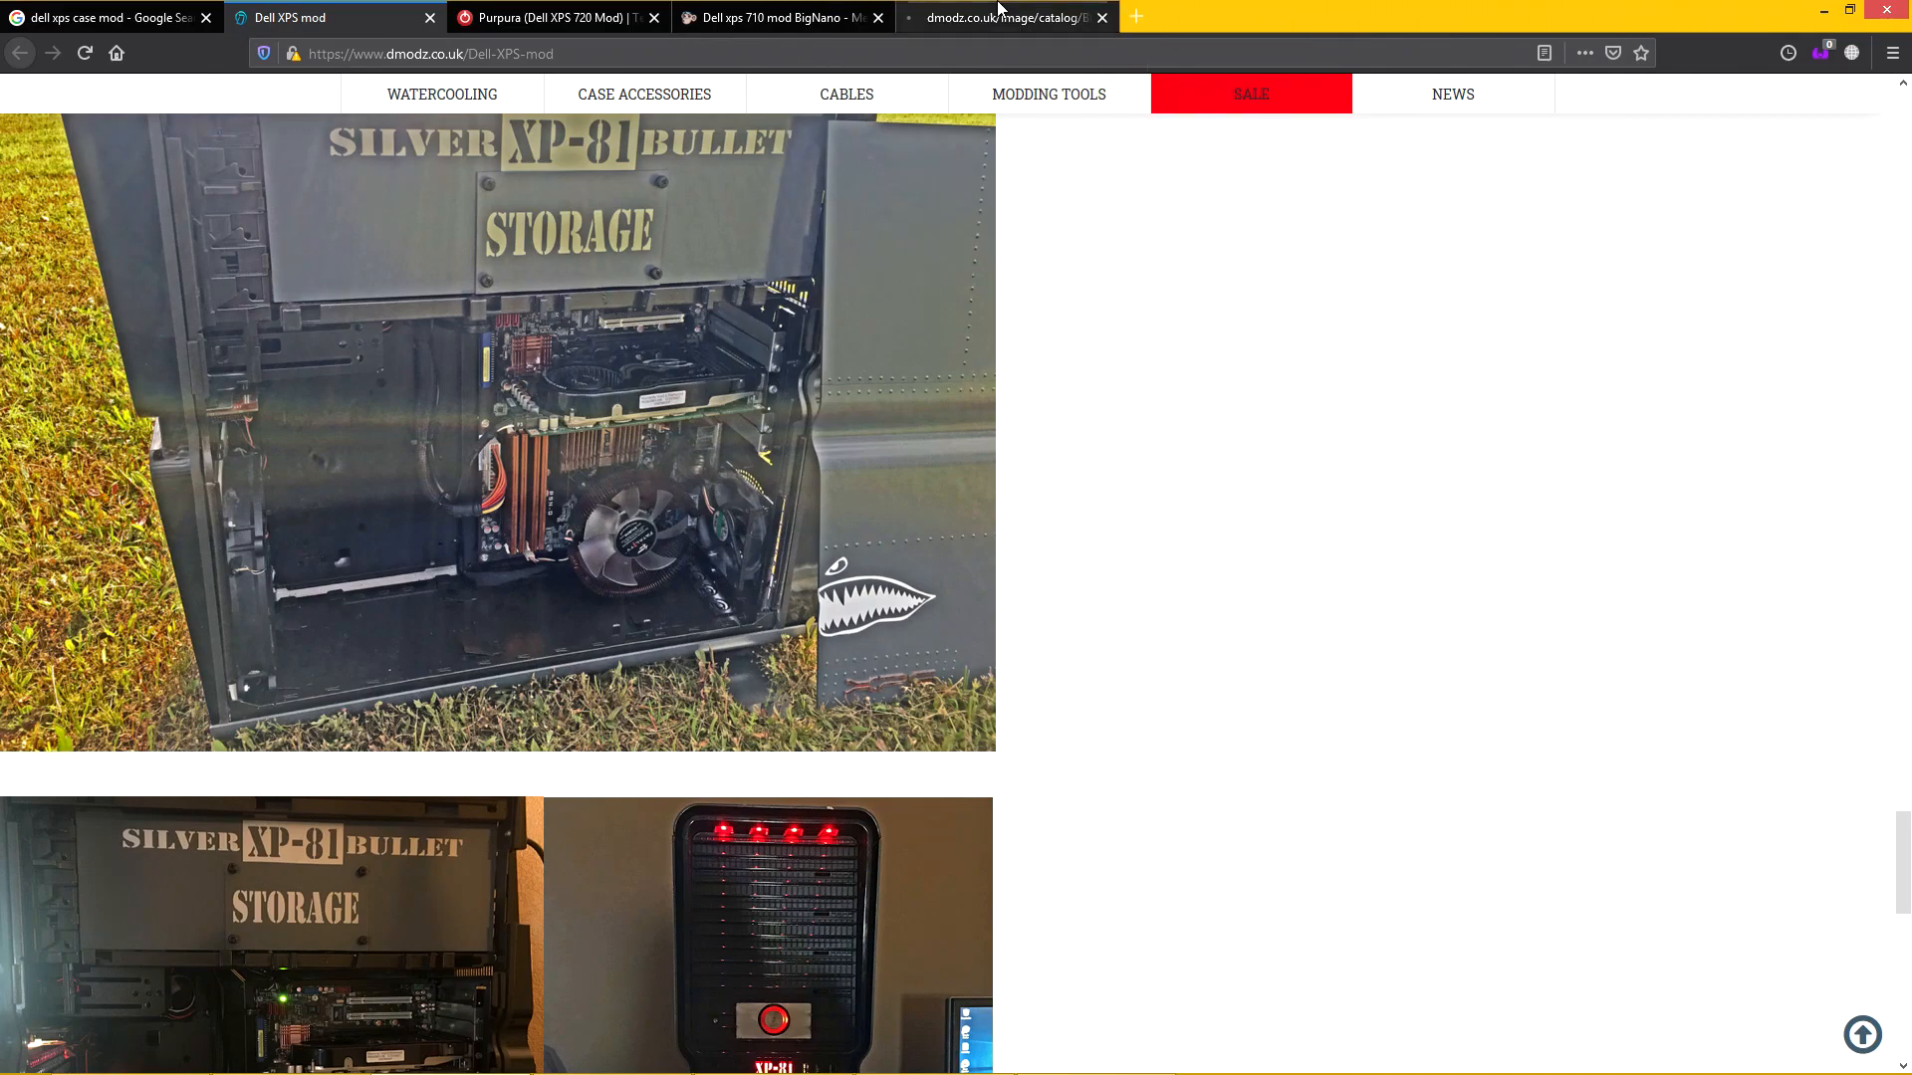
click(1099, 18)
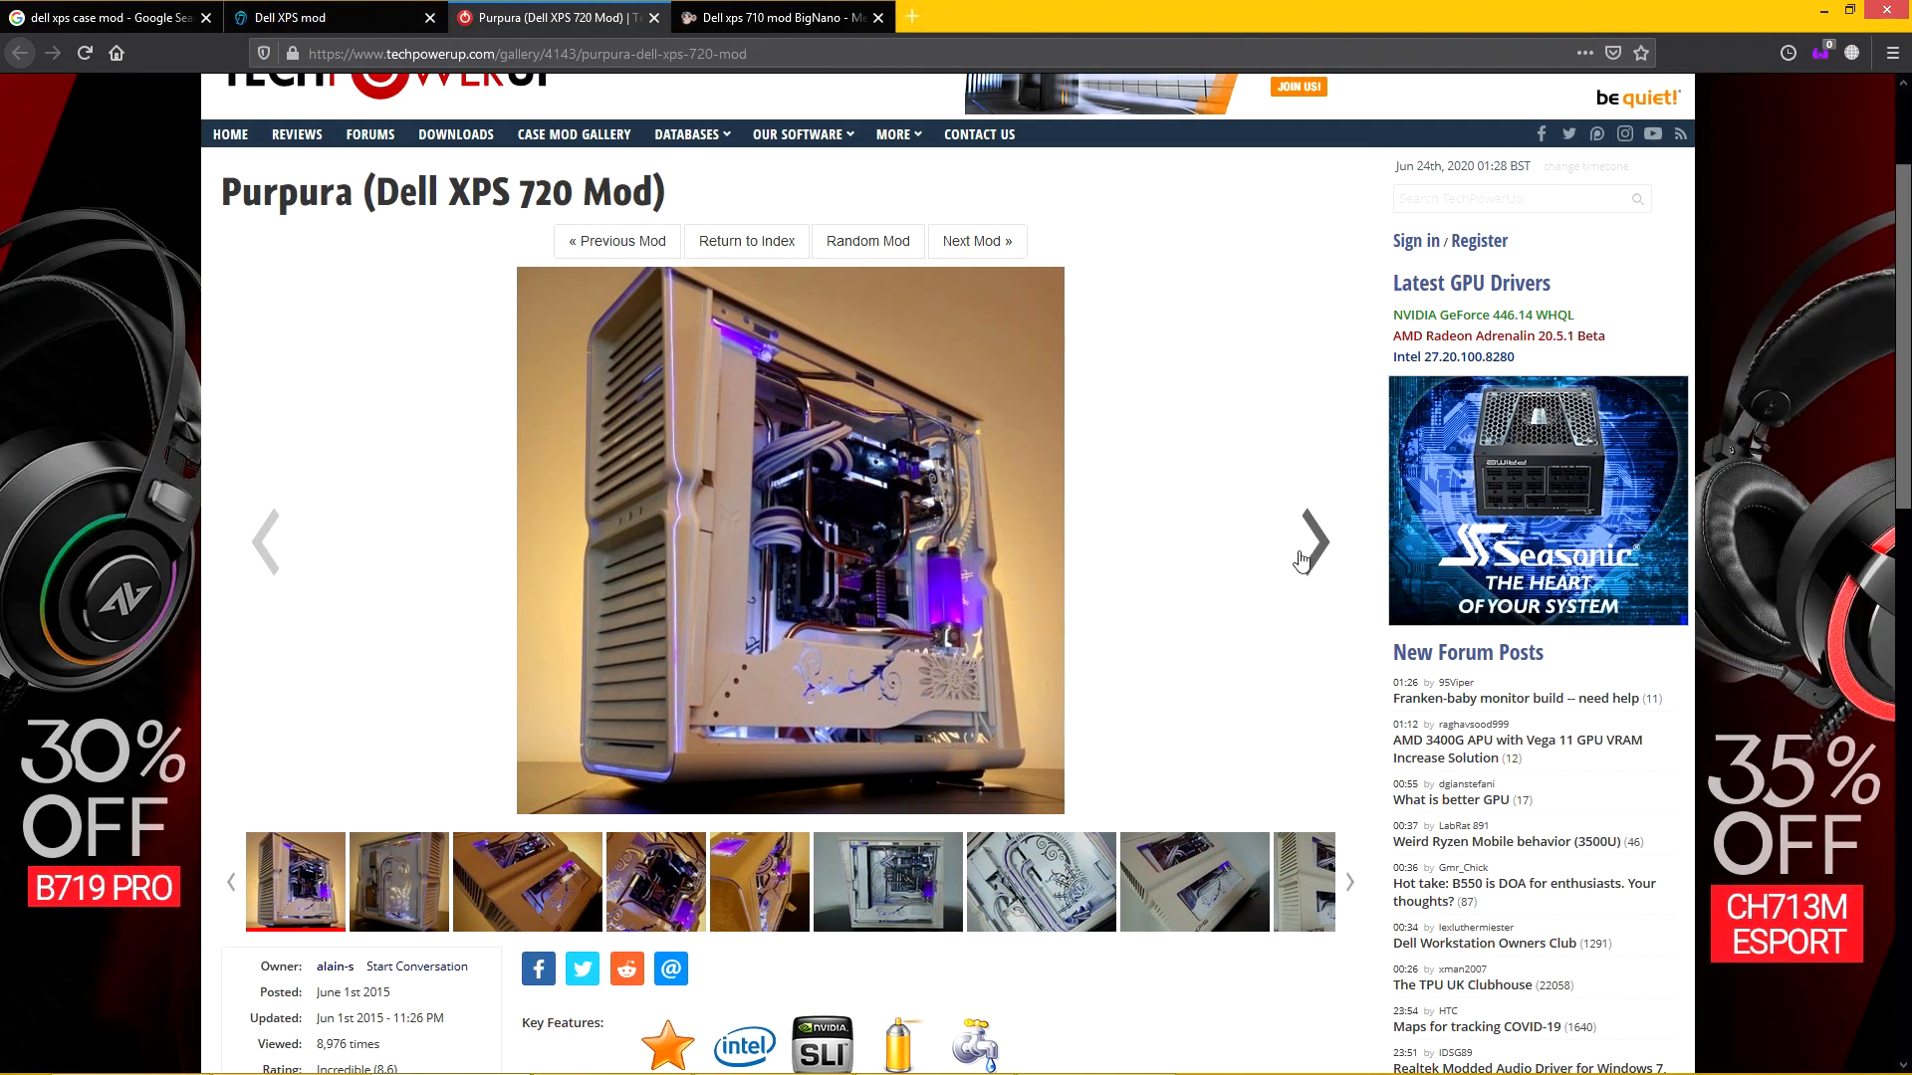
Advance the TechPowerUp Purpura gallery, then view the themodzoo railway case photo full-size in a new tab.
click(1312, 544)
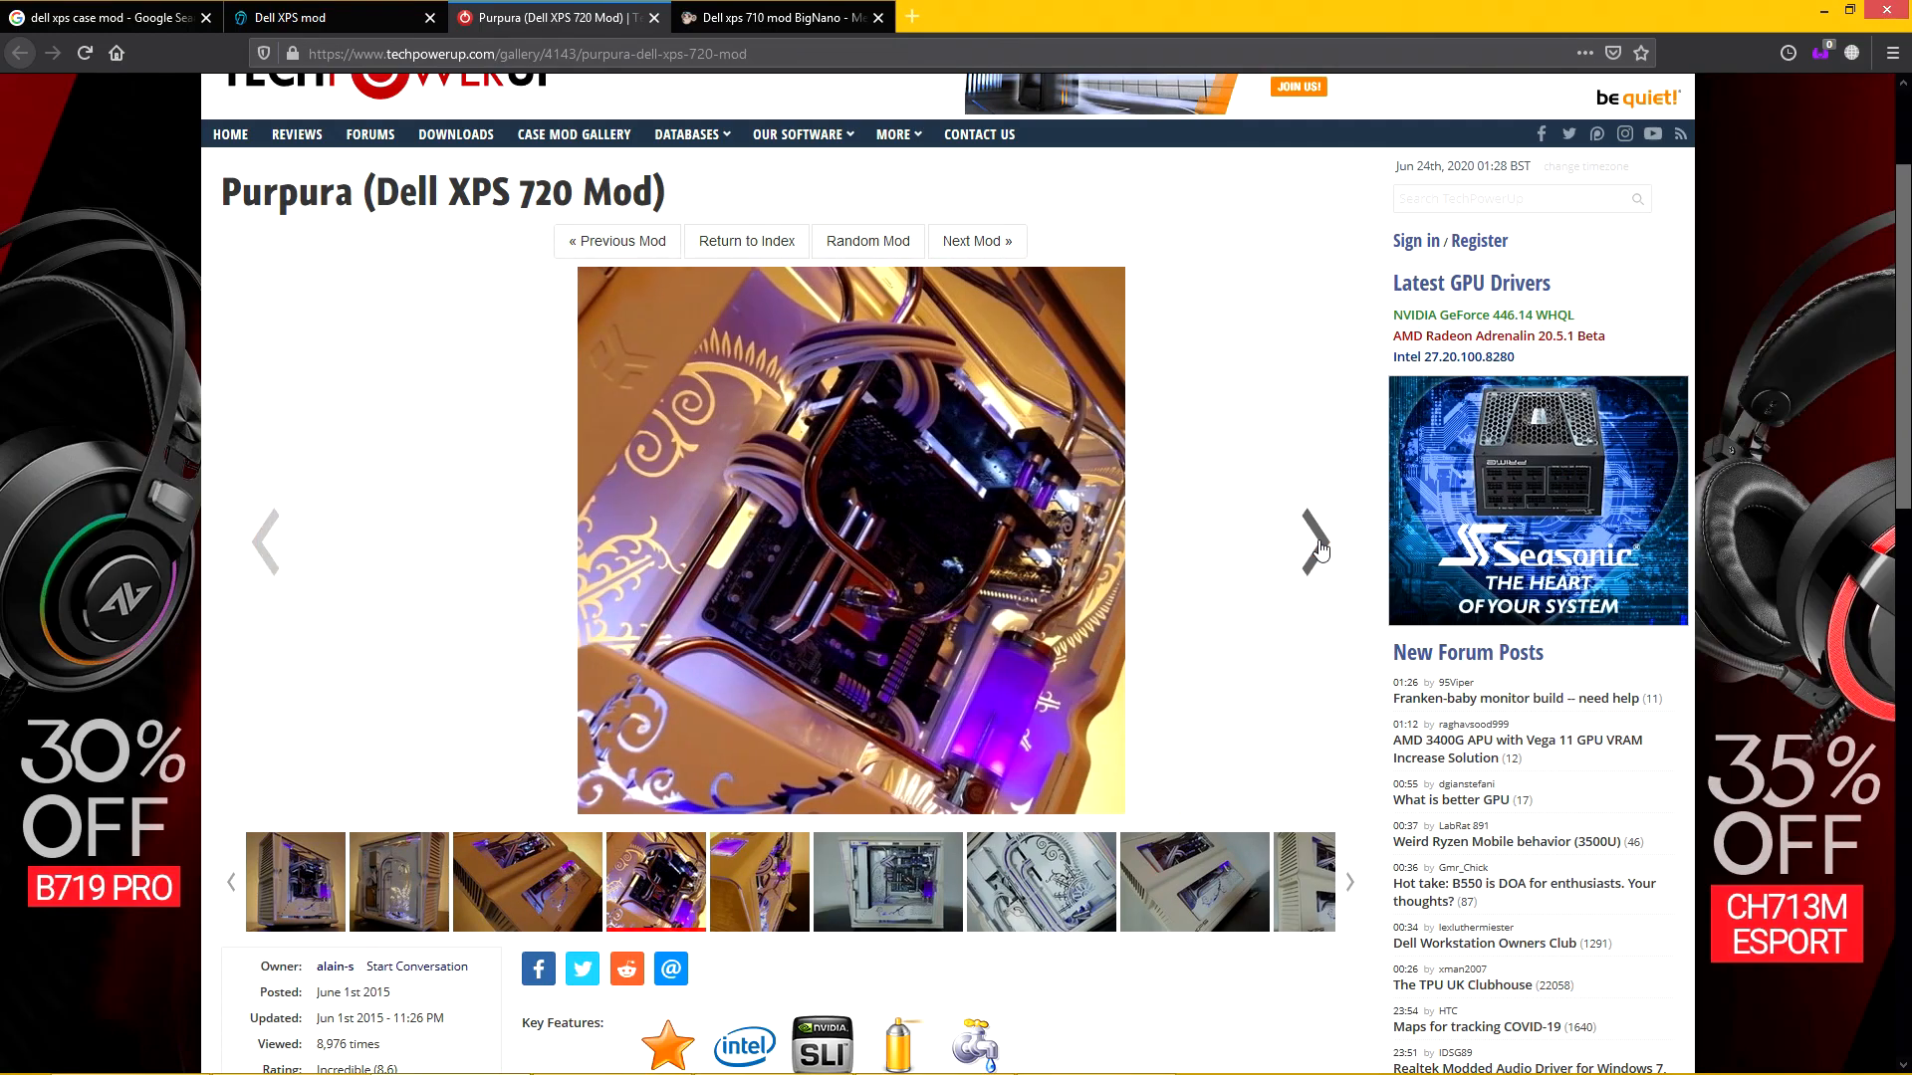
click(780, 18)
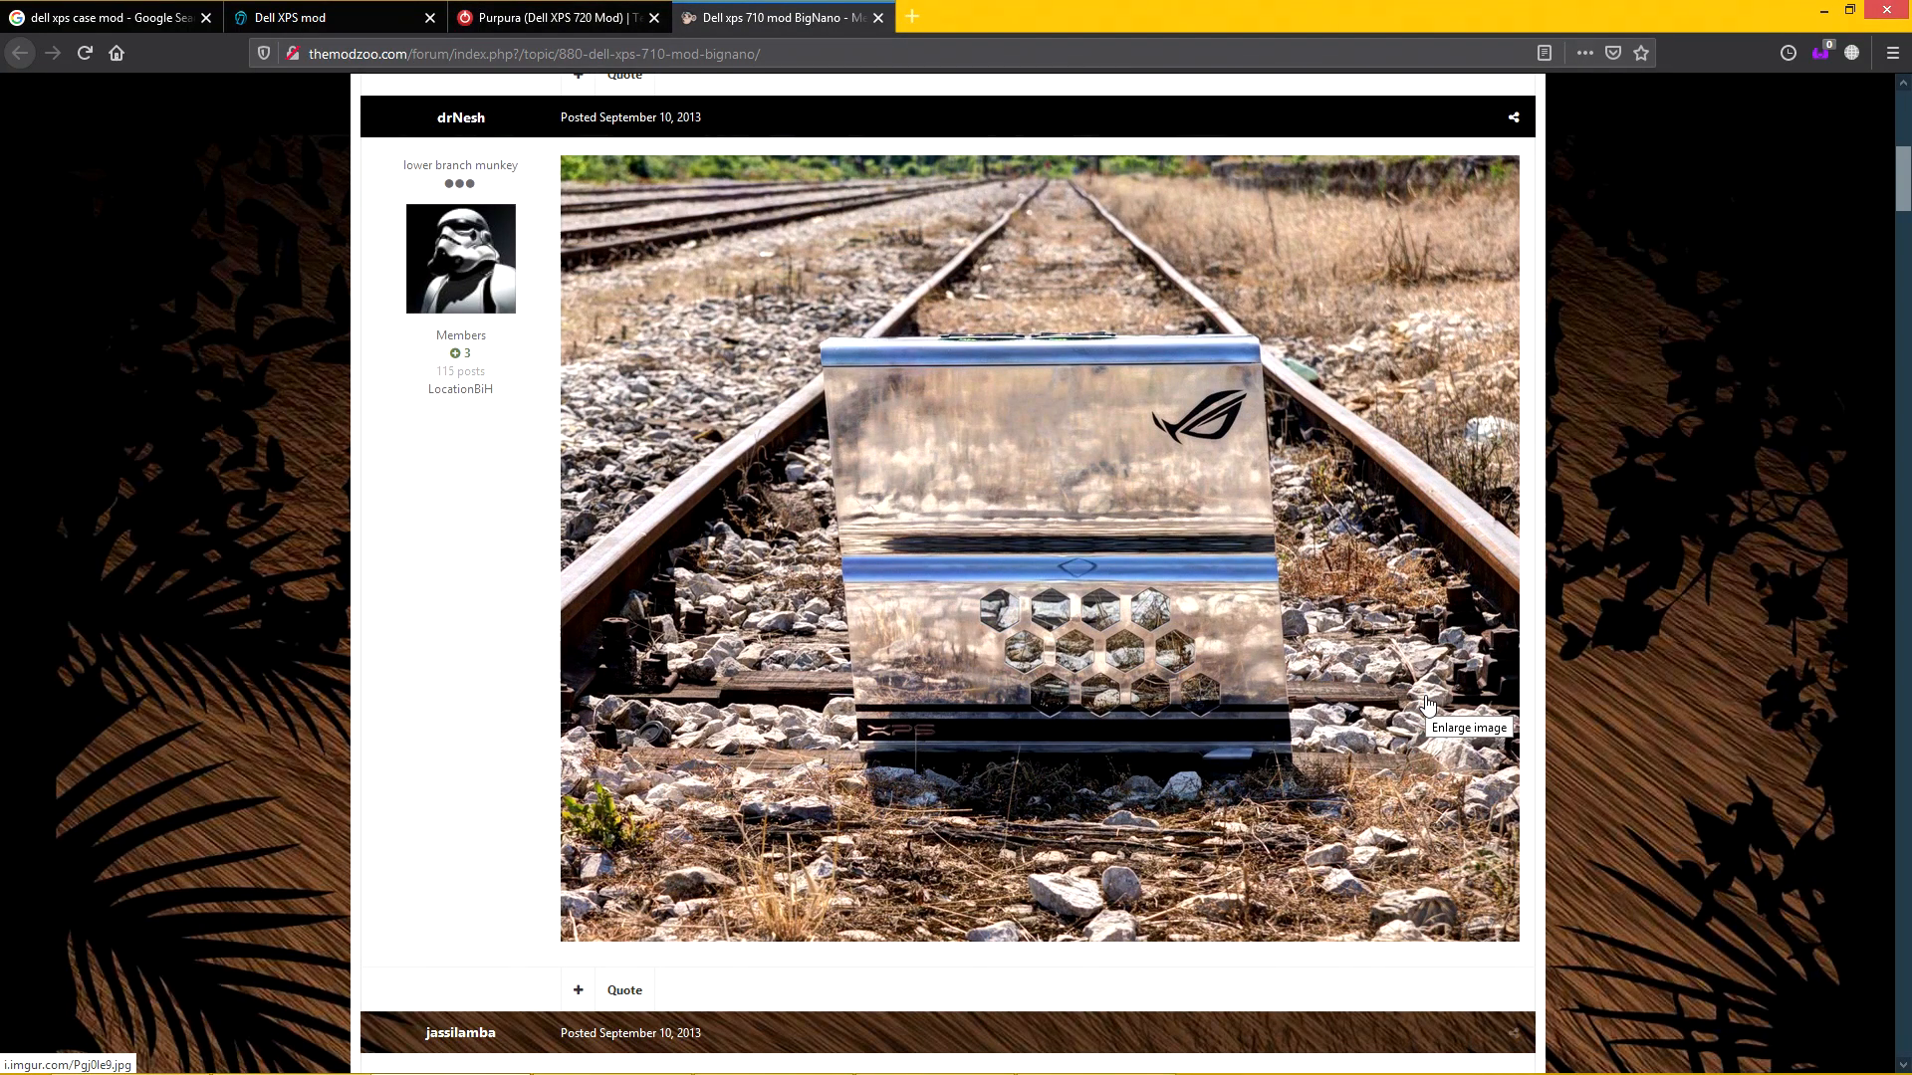
click(1468, 726)
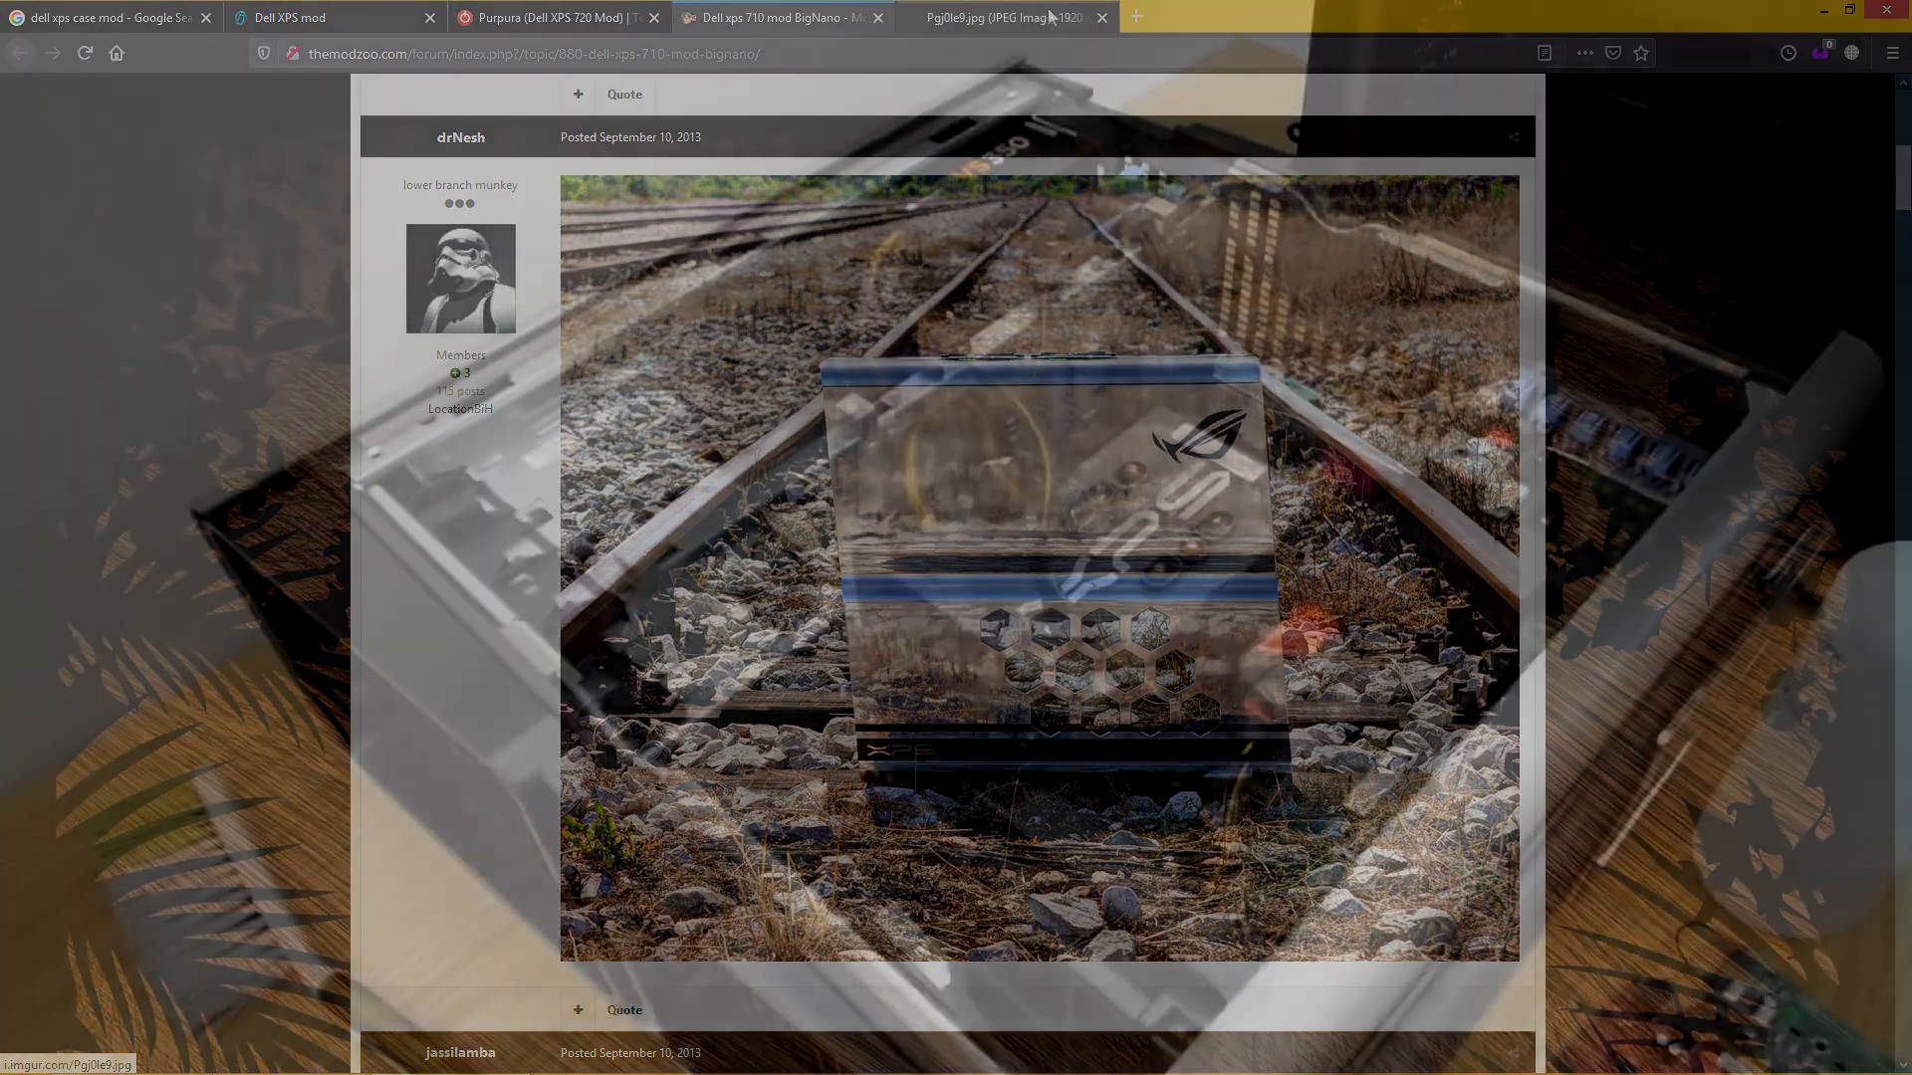